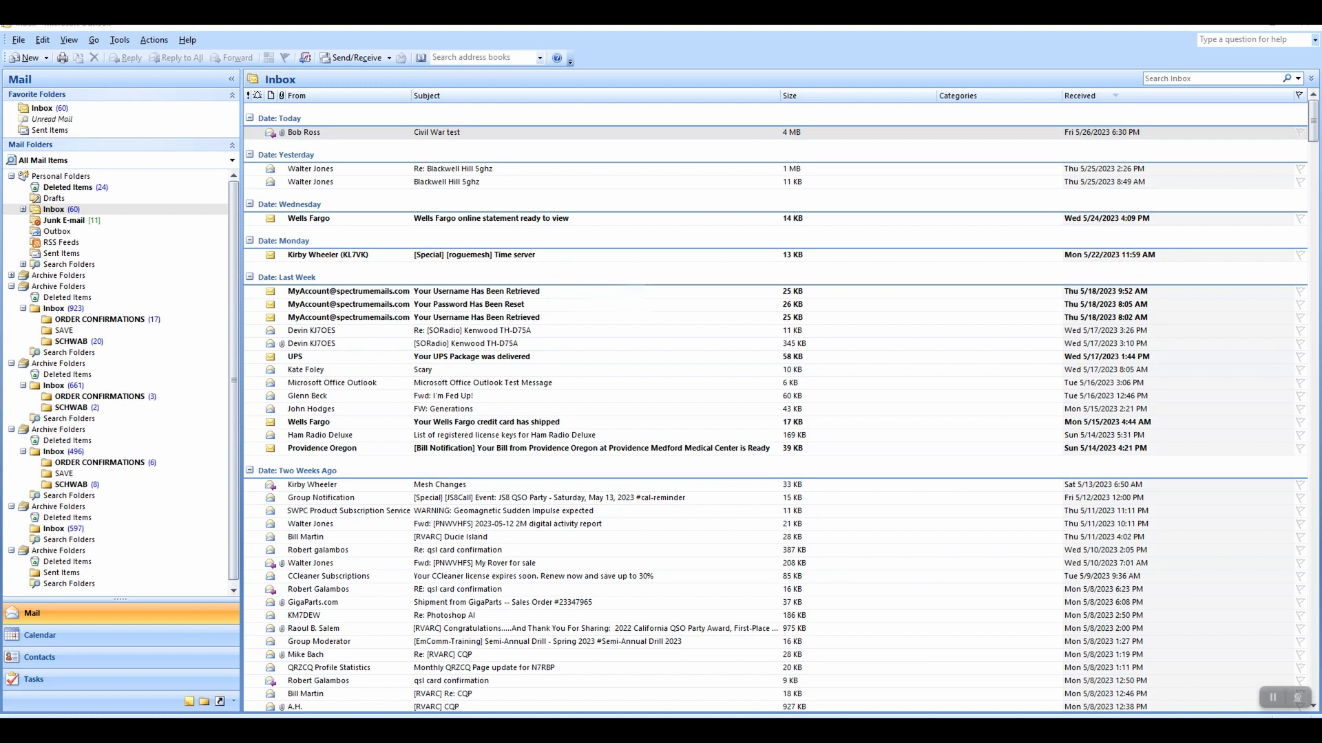
mouse_move(936, 672)
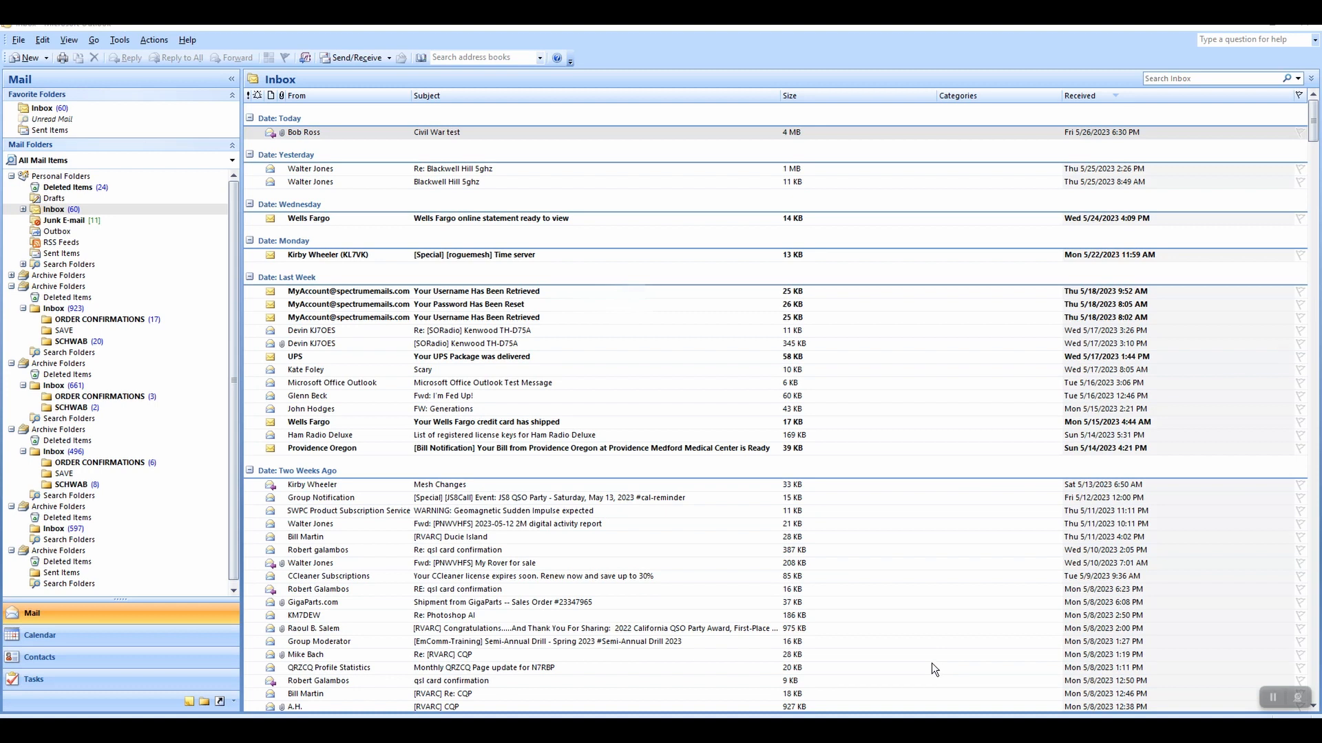
mouse_move(930, 661)
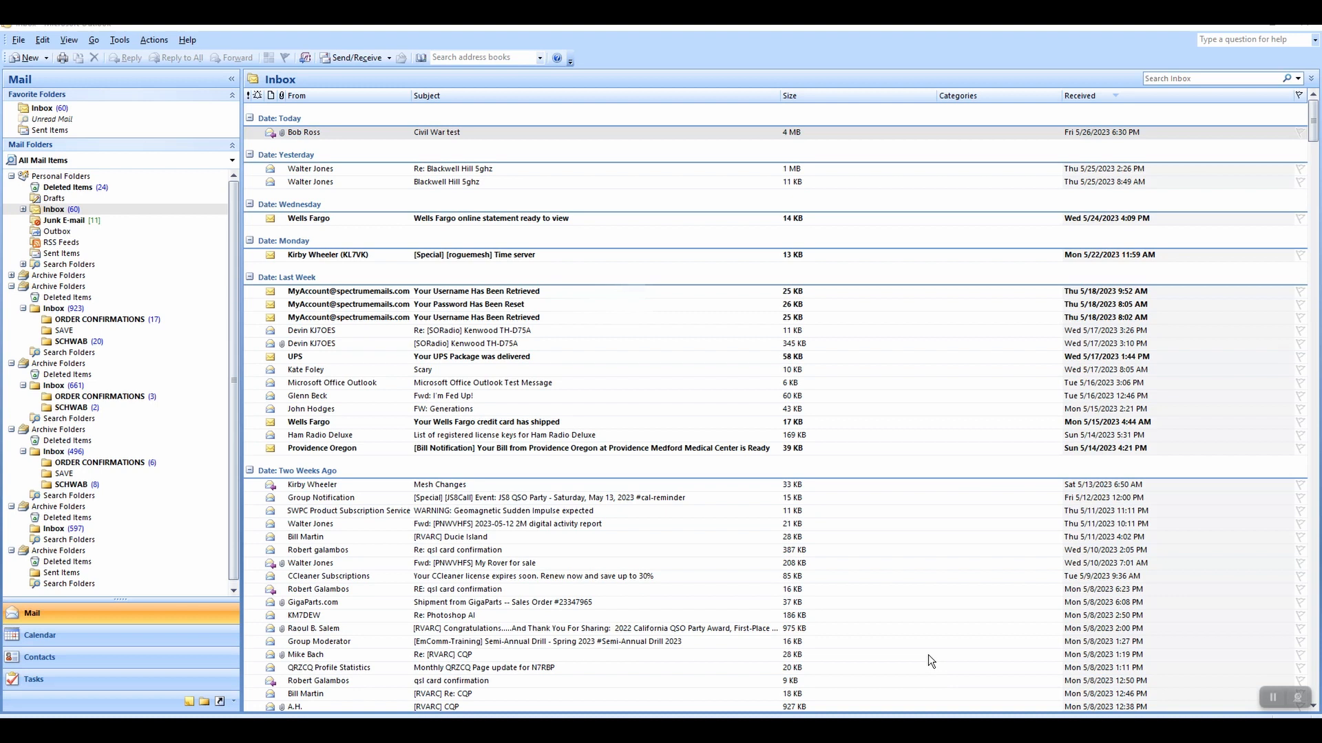
mouse_move(756, 423)
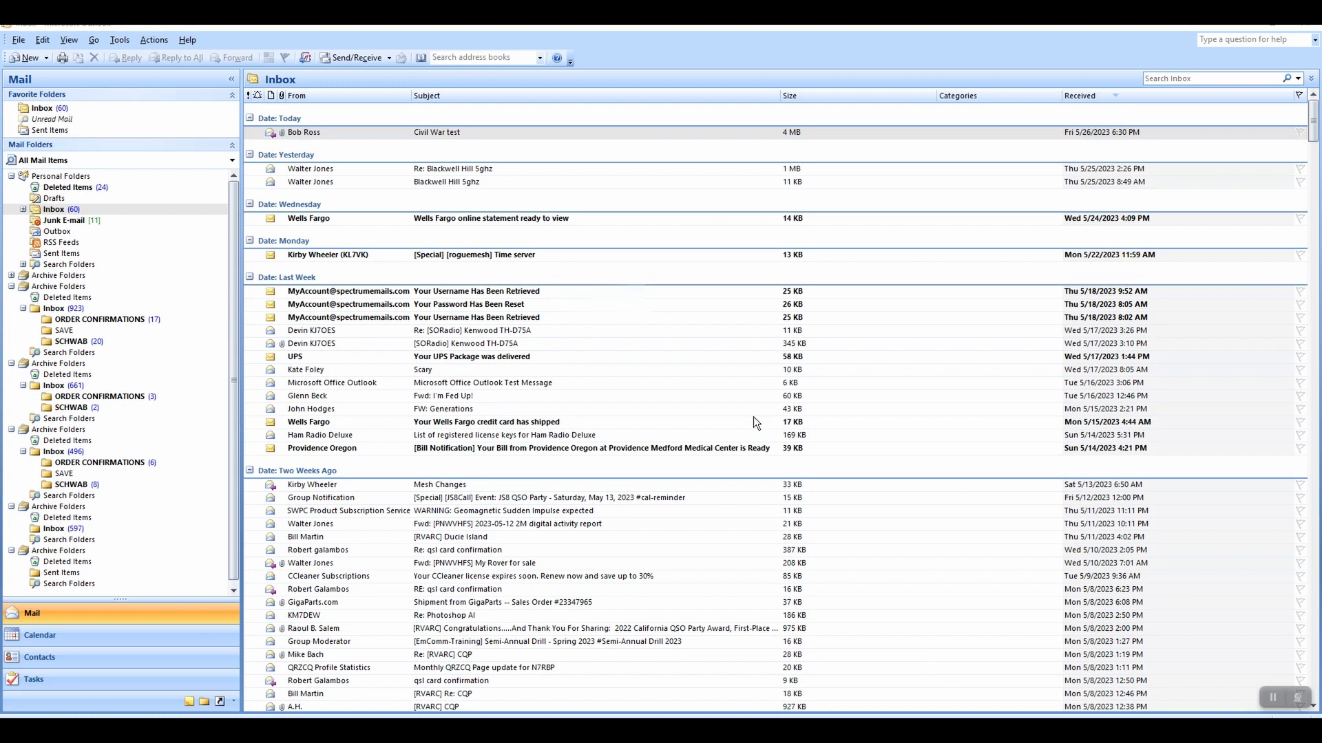
mouse_move(771, 410)
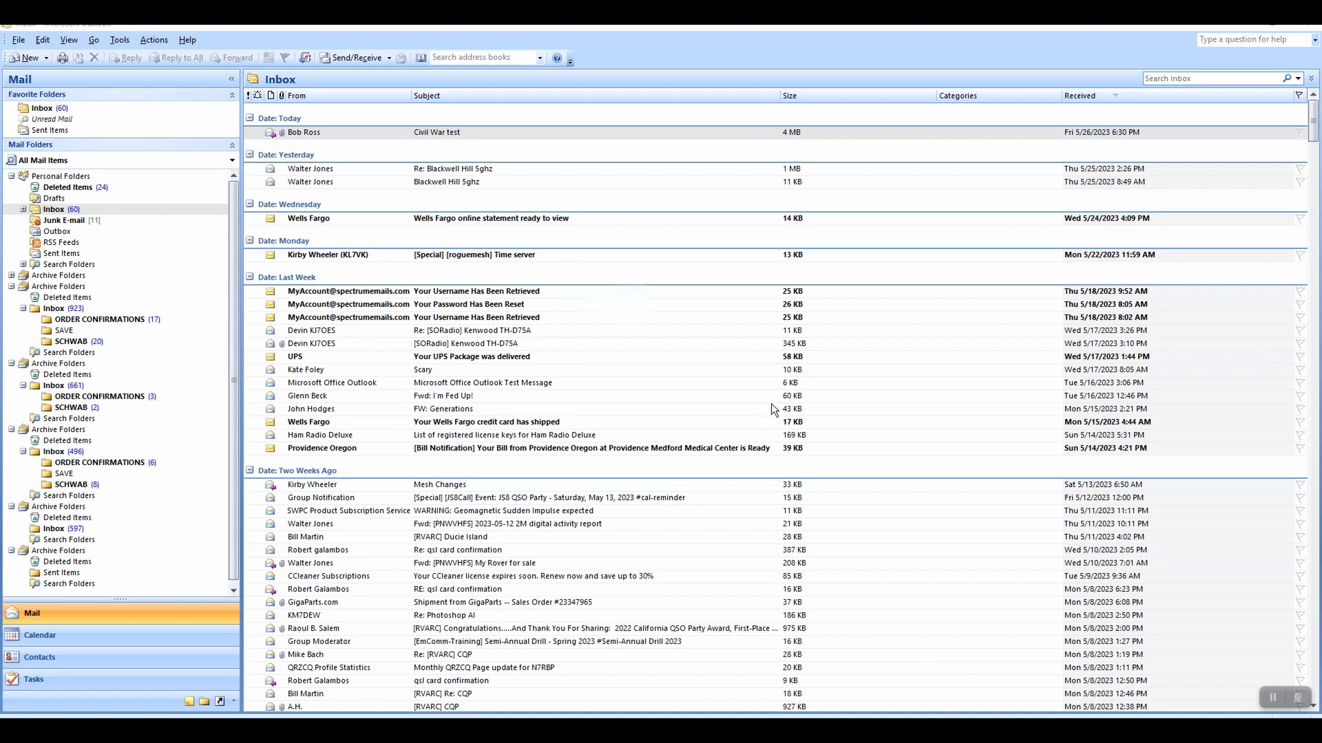
mouse_move(388, 79)
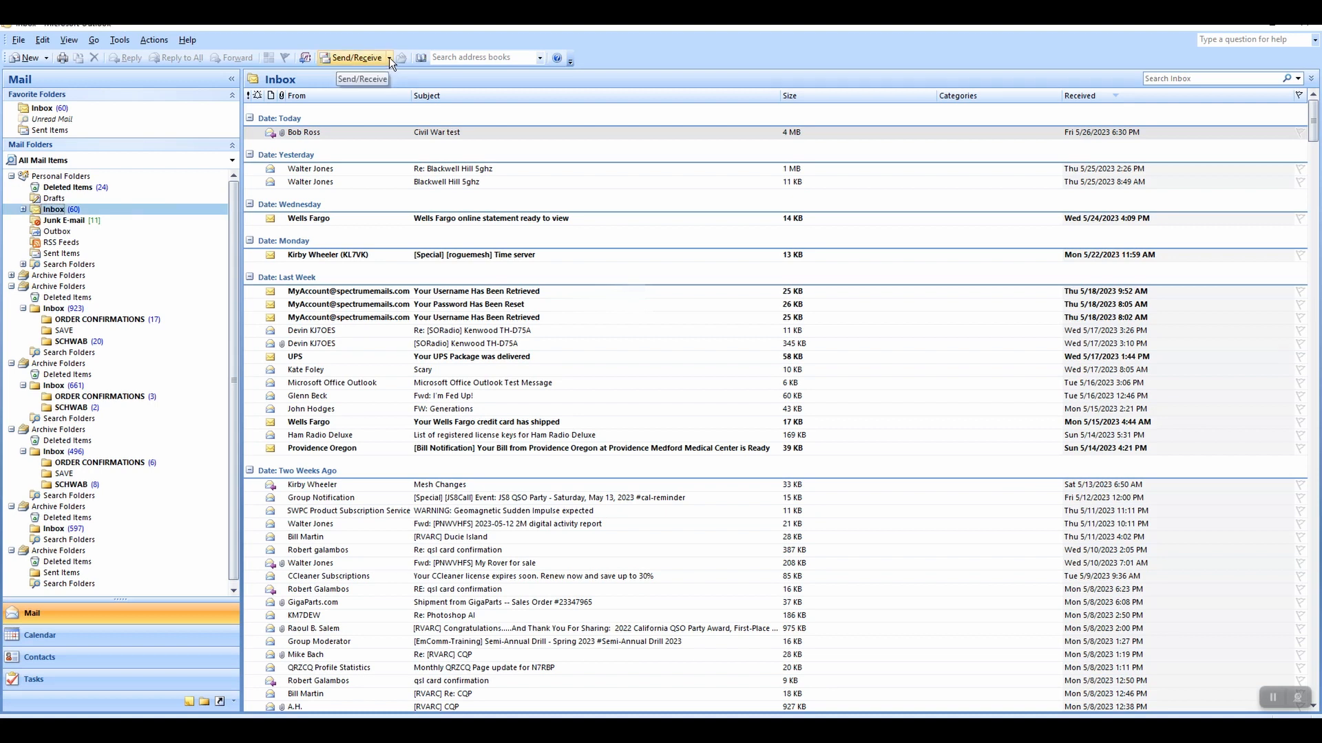
- Choose Define Send/Receive Groups from the Send/Receive options to show the All Accounts group
click(391, 58)
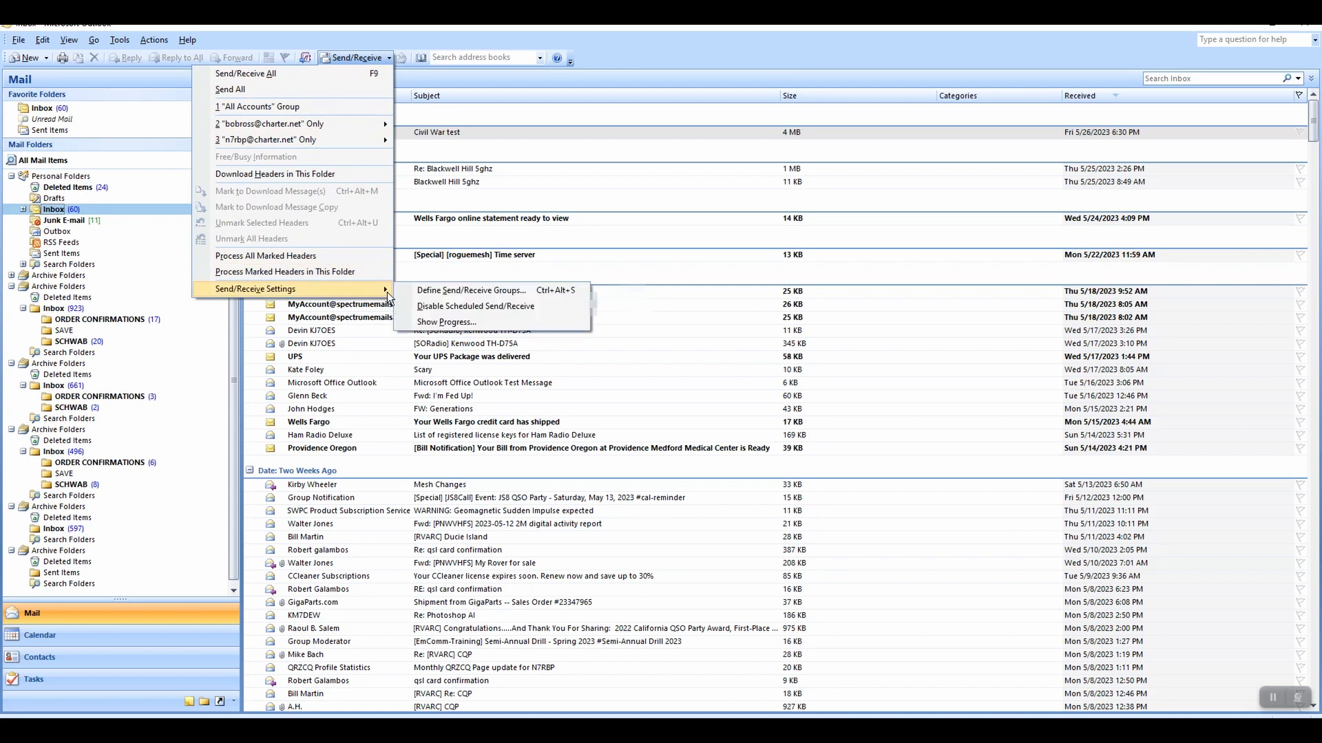
mouse_move(493, 293)
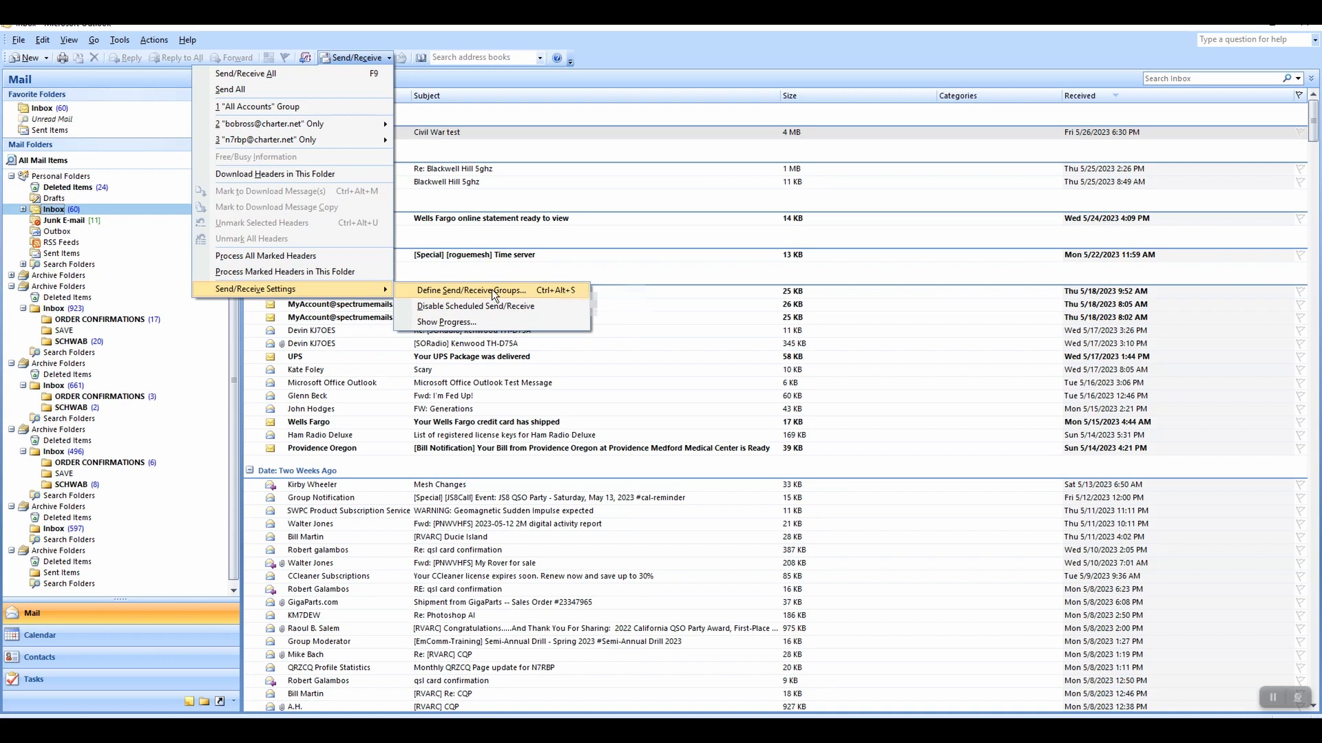
click(468, 289)
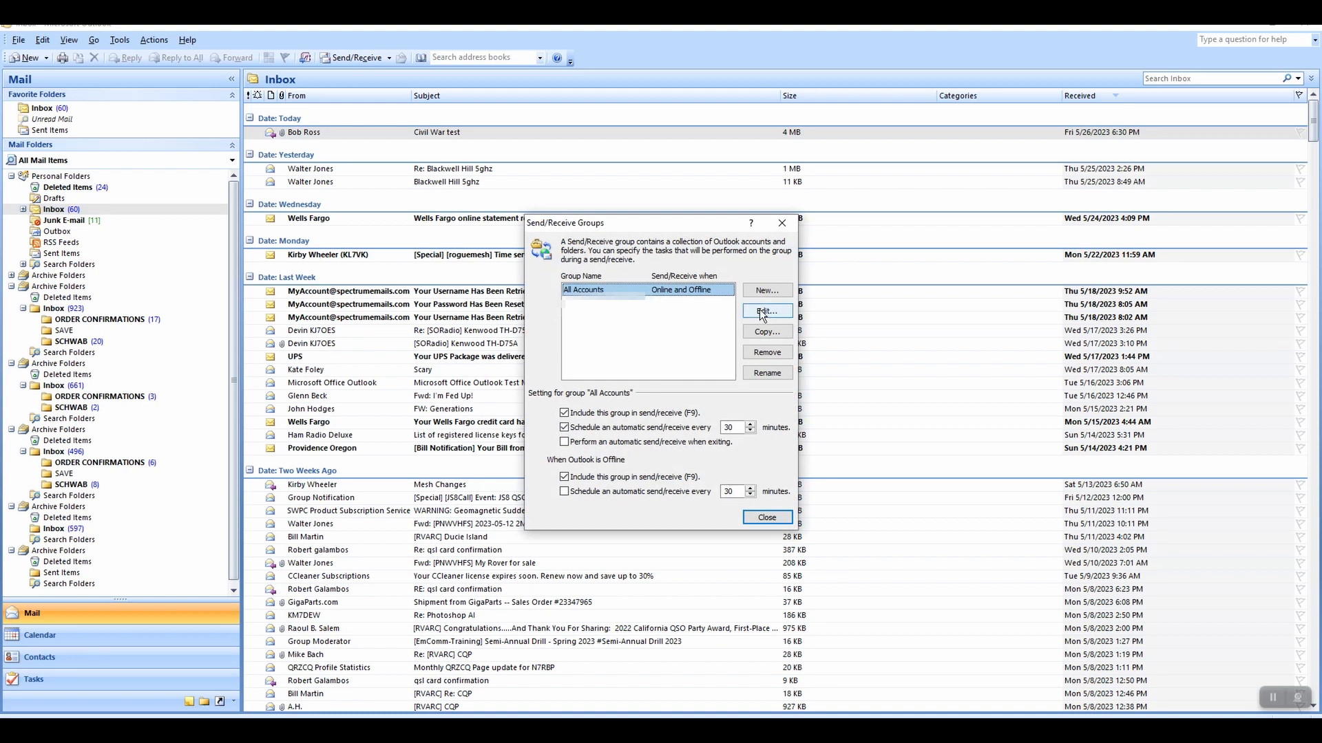
- Edit the All Accounts group and view the first account's Internet E-mail Settings
click(766, 312)
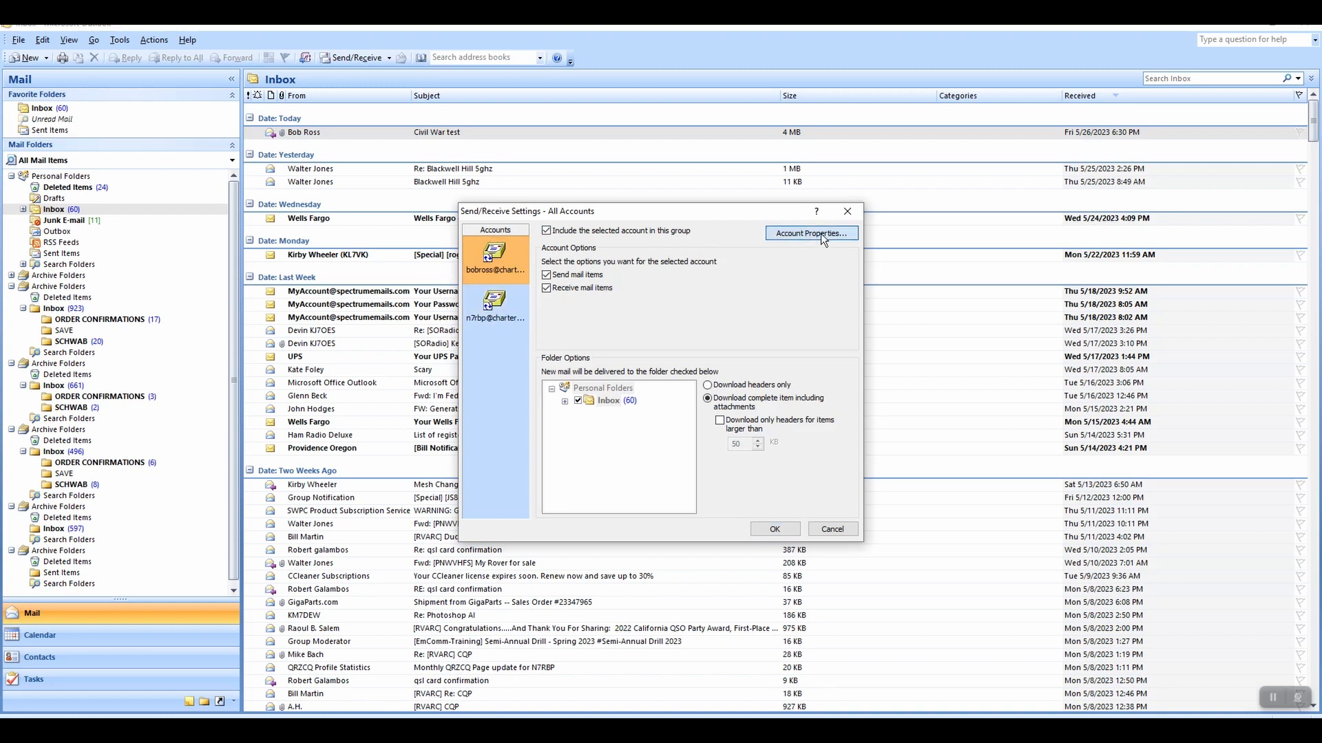
click(813, 232)
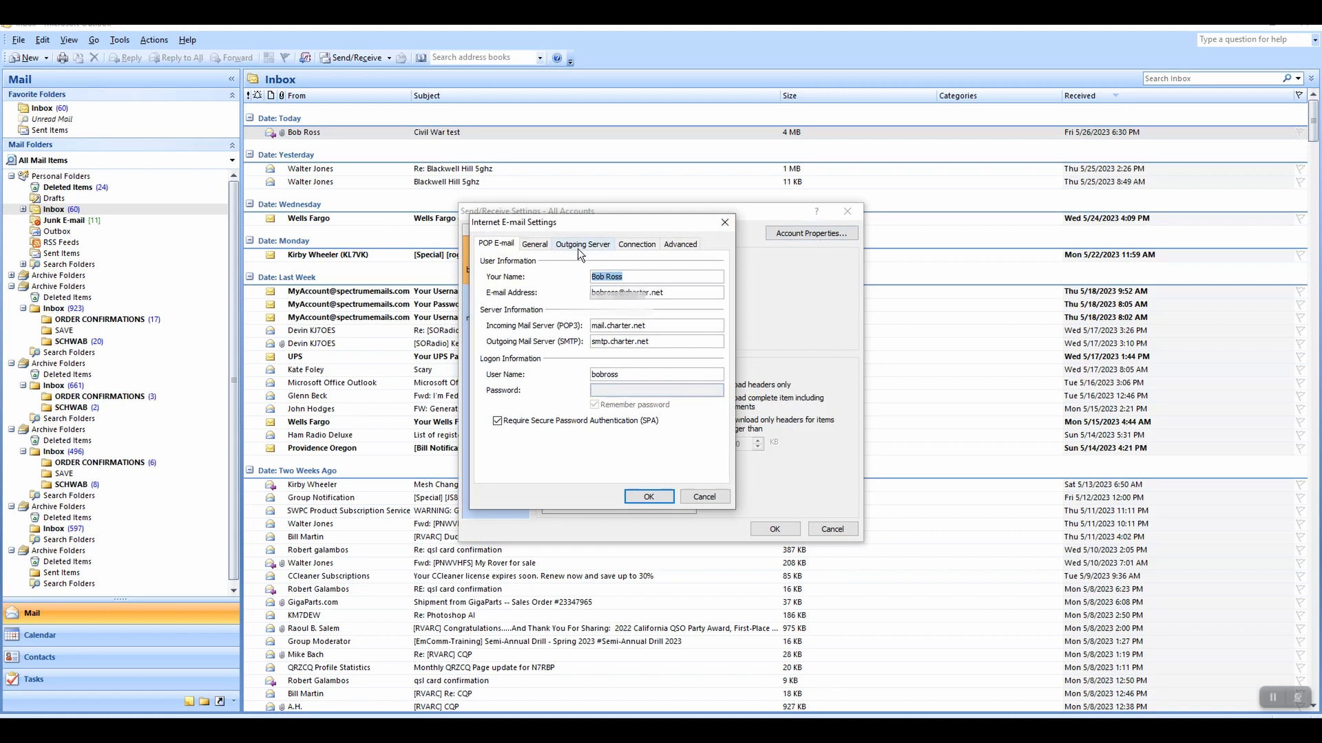
mouse_move(583, 248)
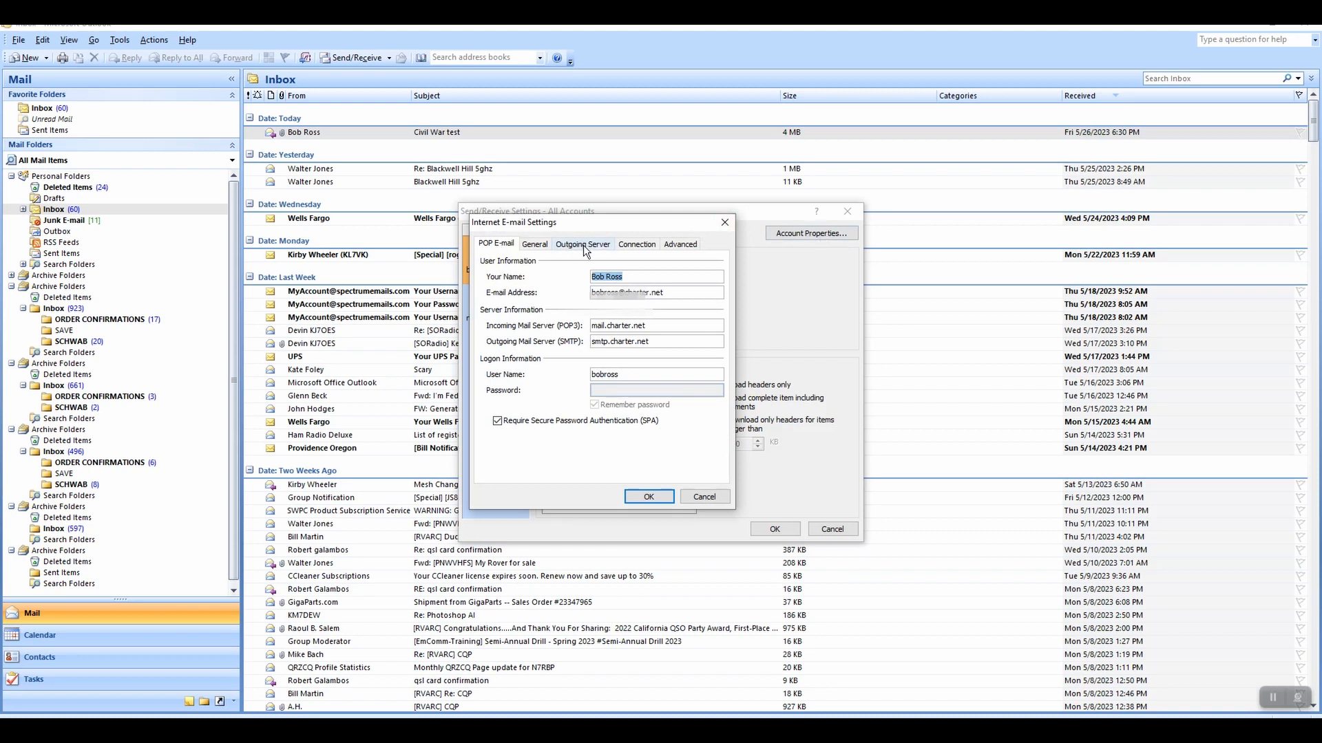
- Show the Outgoing Server settings, with 'Log on using' authentication and its user name and password
click(582, 244)
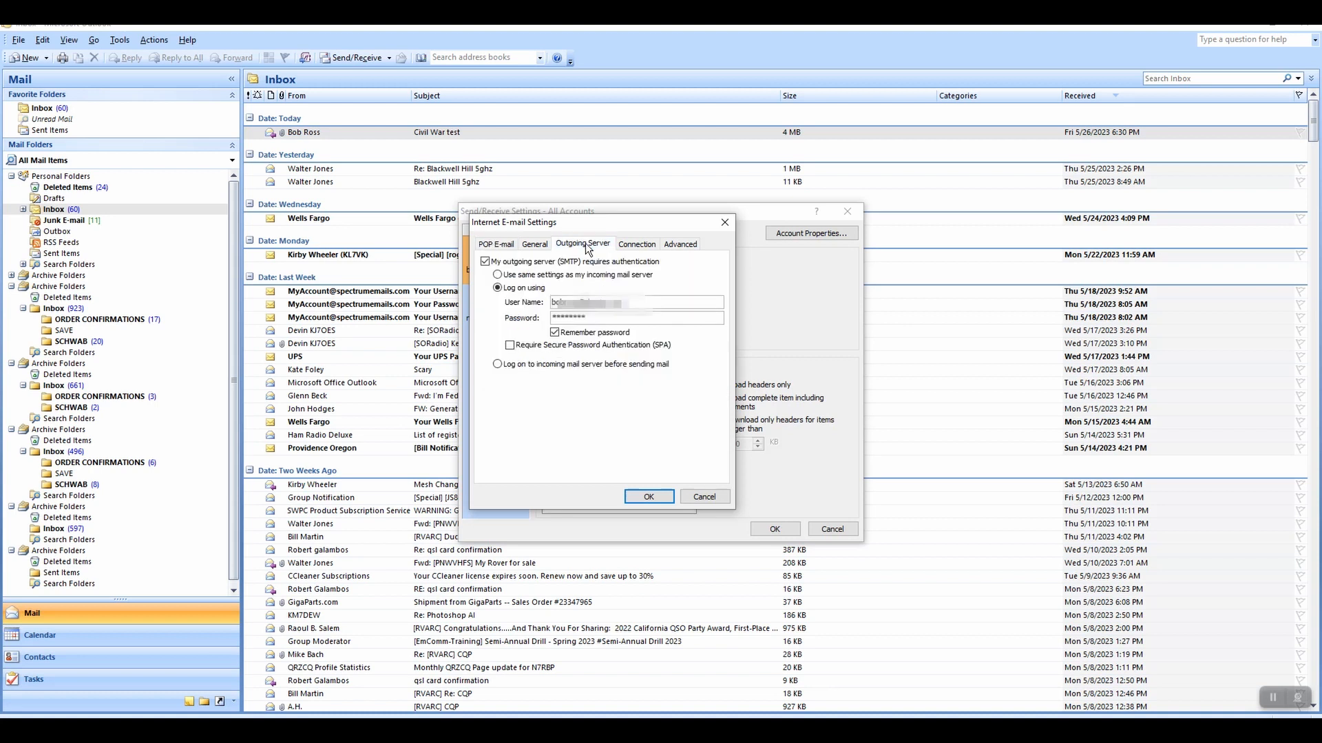
mouse_move(593, 256)
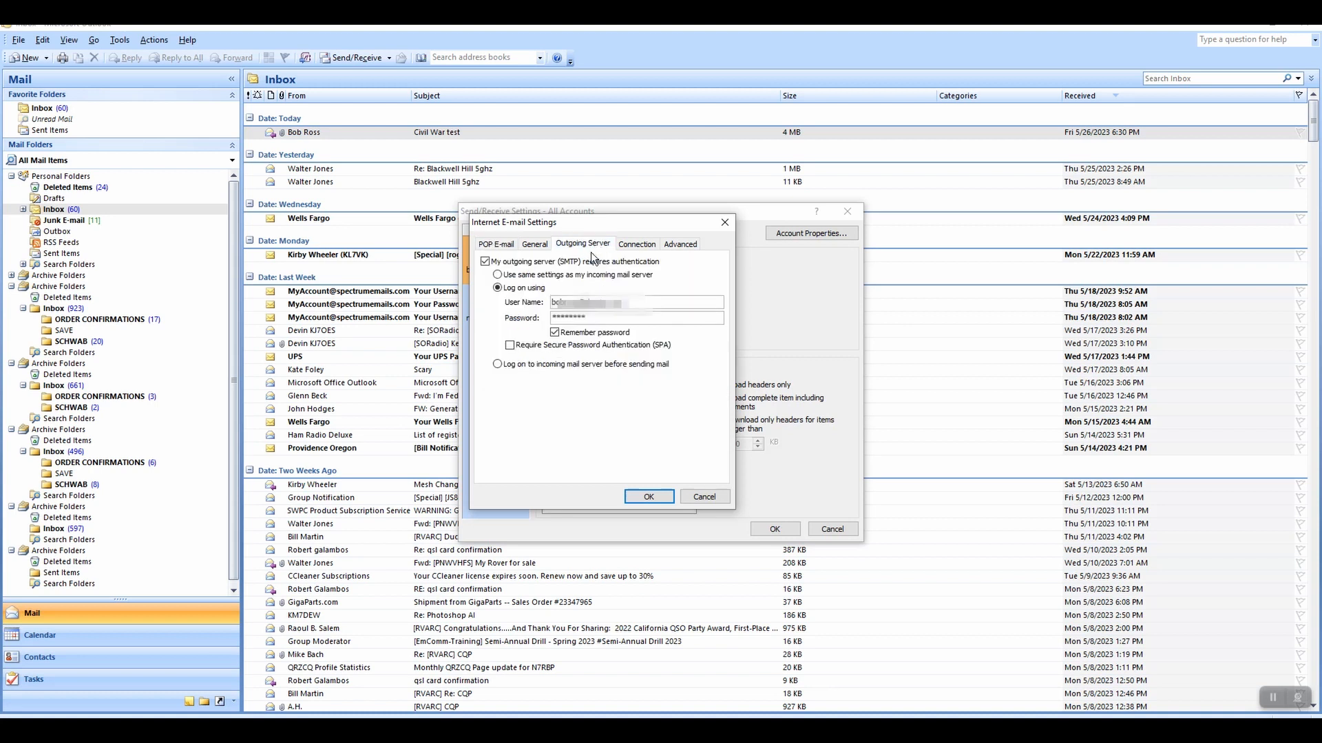
mouse_move(510, 327)
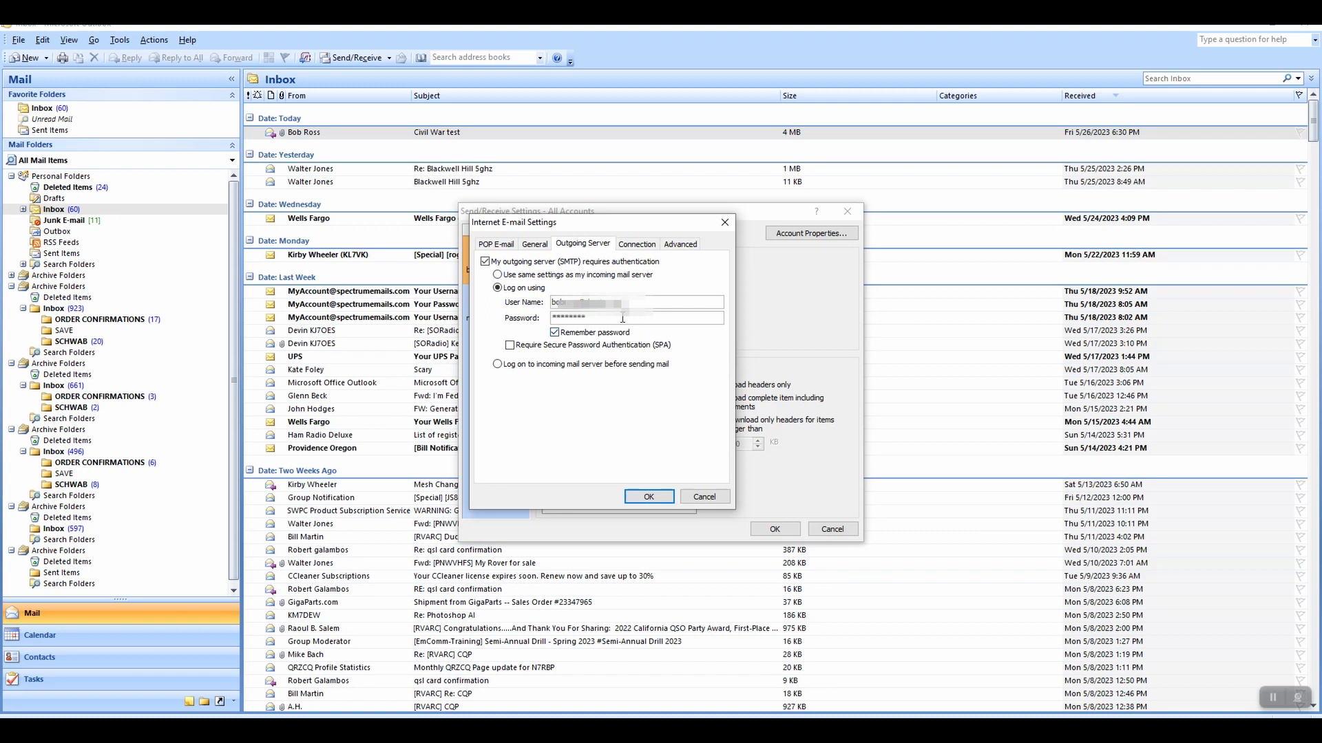
mouse_move(643, 344)
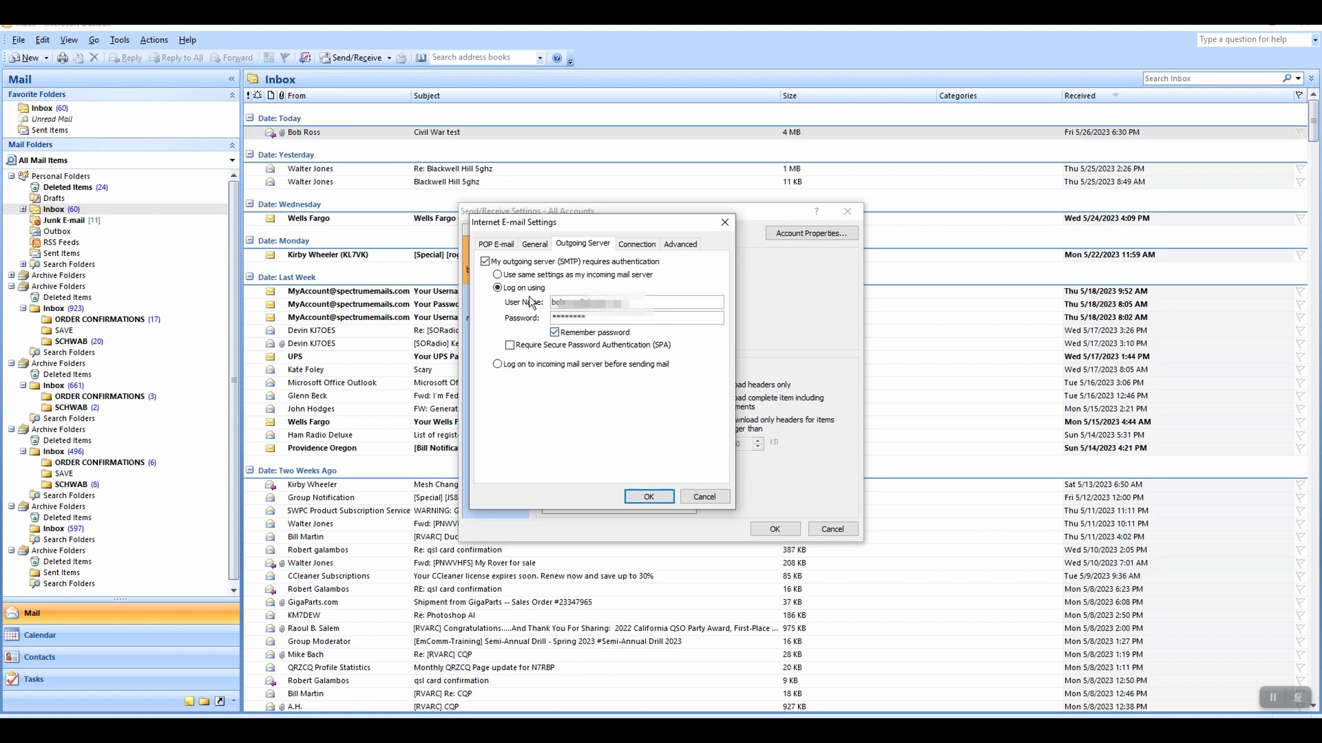
mouse_move(521, 300)
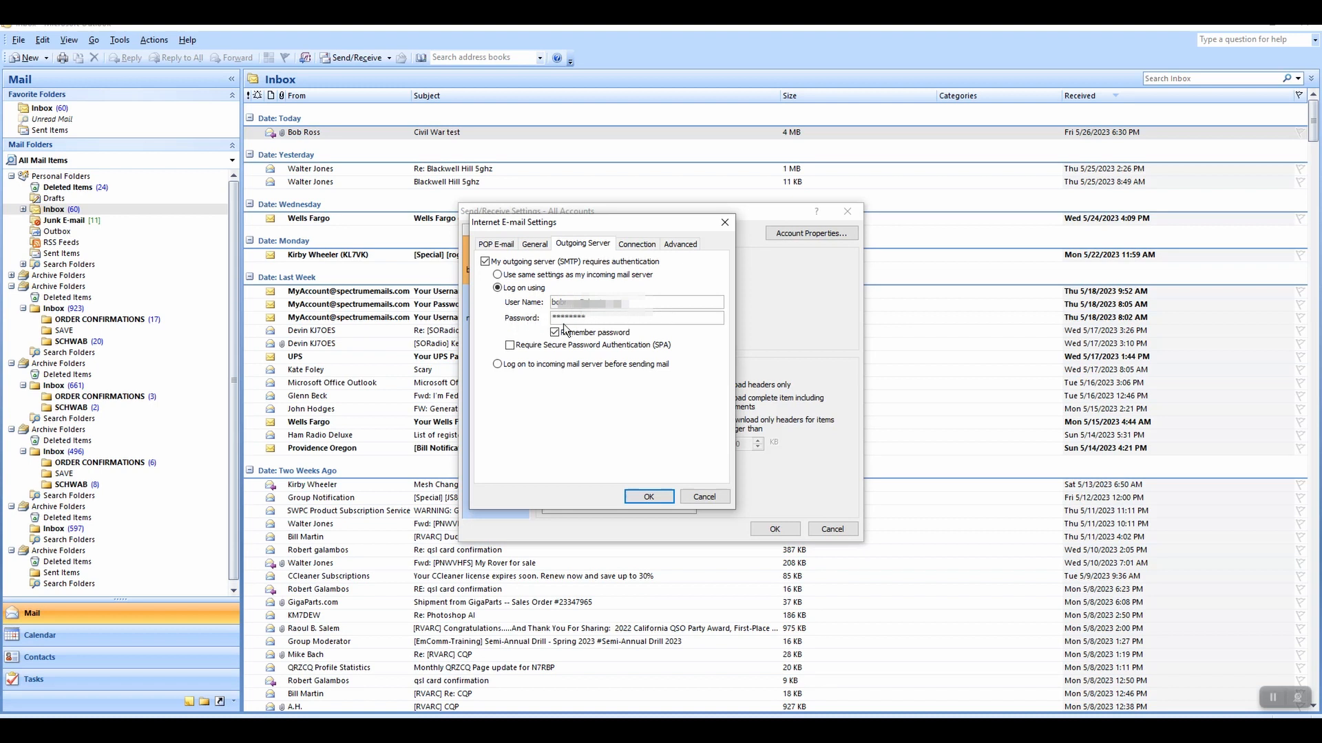
mouse_move(583, 332)
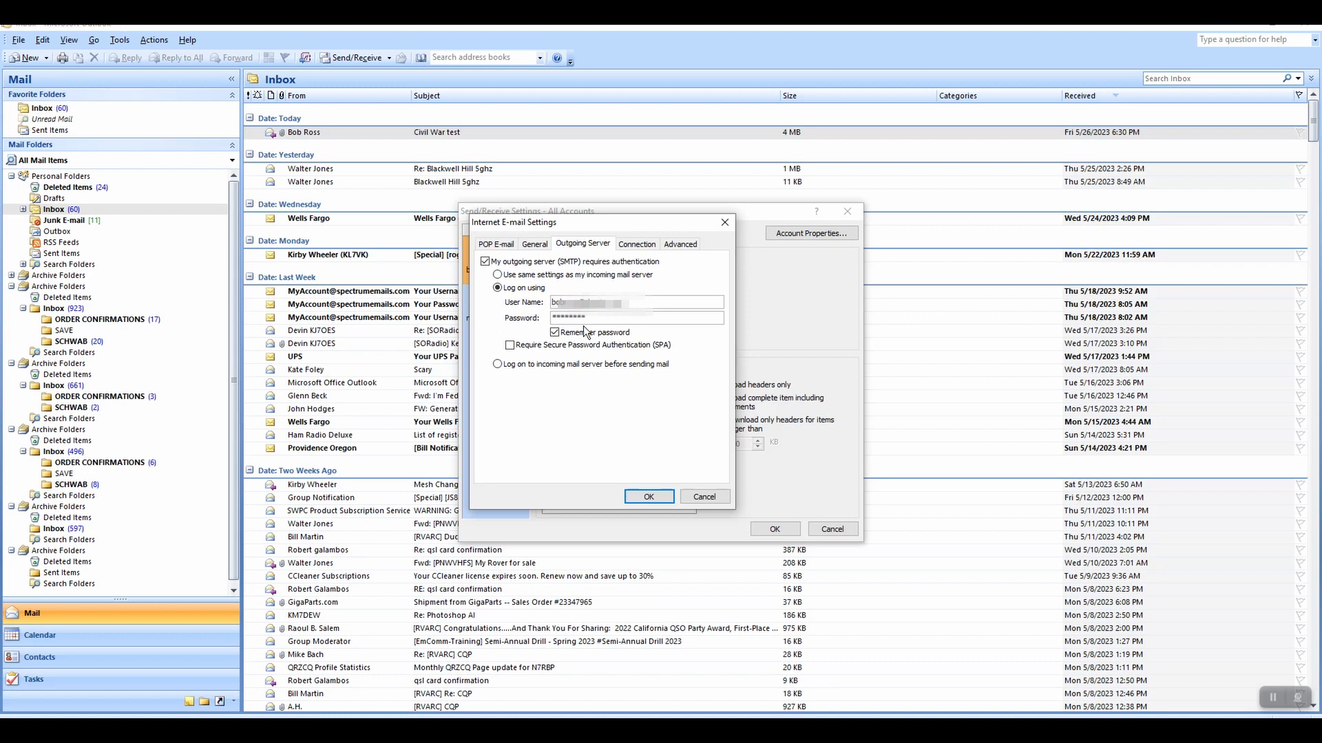